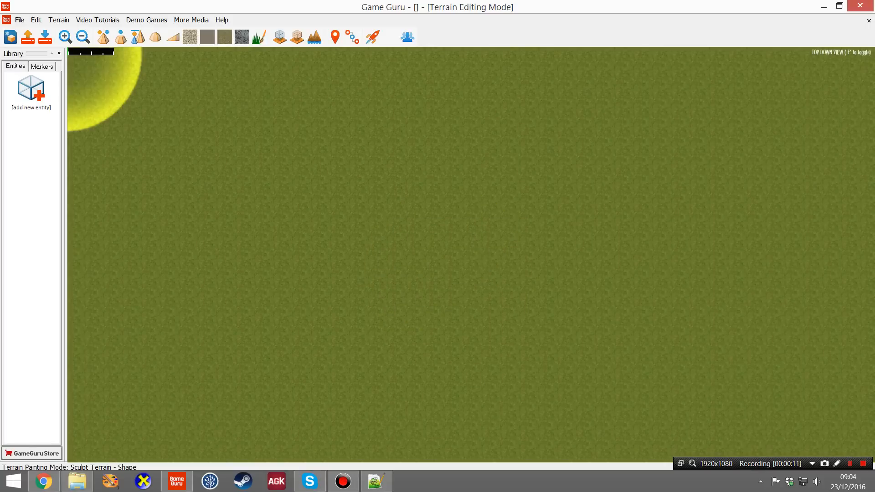
- Show the Markers library and scroll down to the zone markers including Story Zone
{"action": "left_click", "coordinate": [41, 66]}
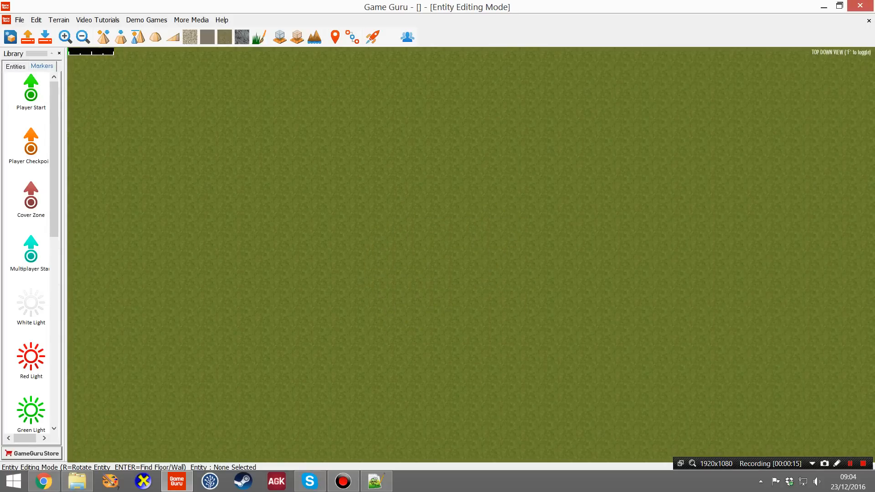
{"action": "scroll", "scroll_direction": "down", "scroll_amount": 3}
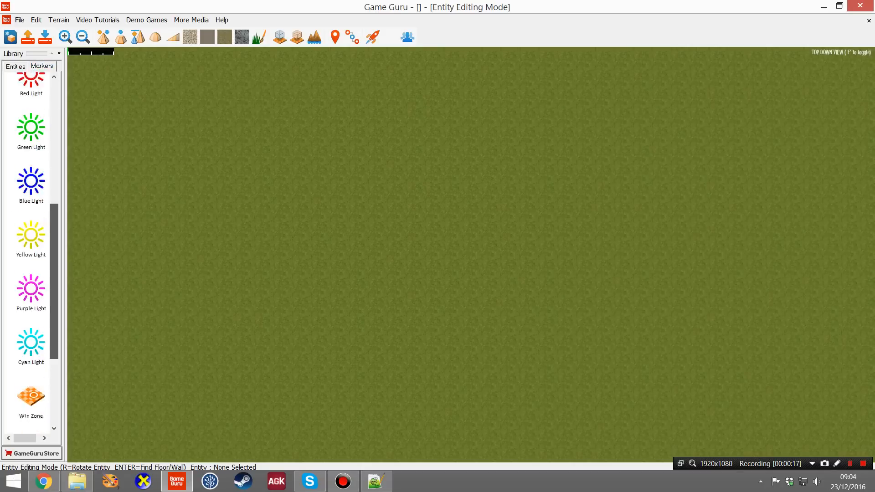
{"action": "scroll", "scroll_direction": "down", "scroll_amount": 3}
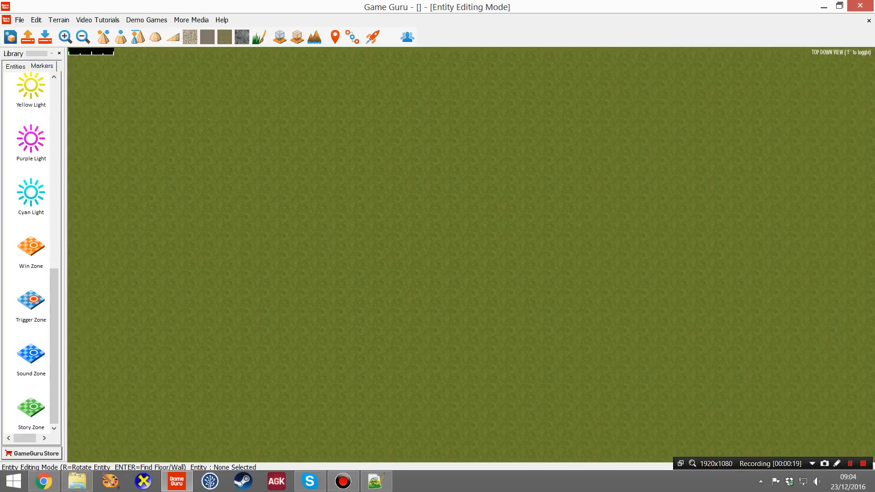
- Place a Story Zone near the terrain centre and pick a Player Start to go below it
{"action": "left_click", "coordinate": [447, 223]}
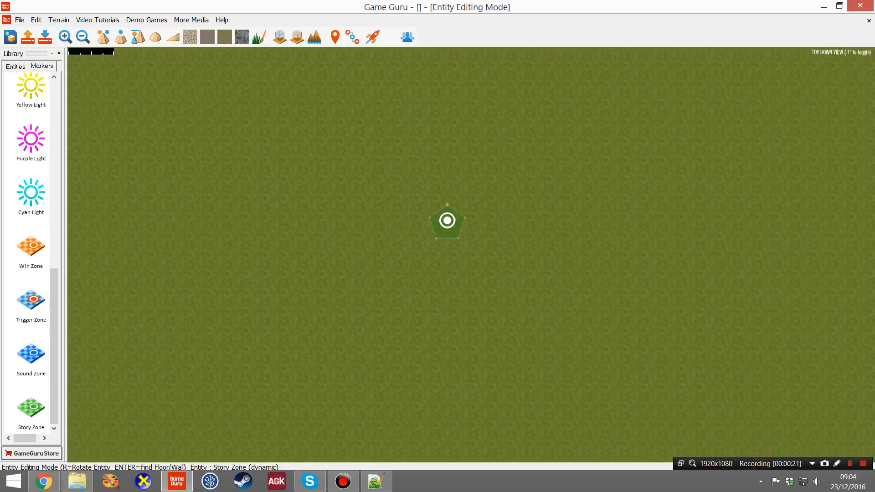
{"action": "left_click_drag", "start_coordinate": [447, 219], "coordinate": [410, 200]}
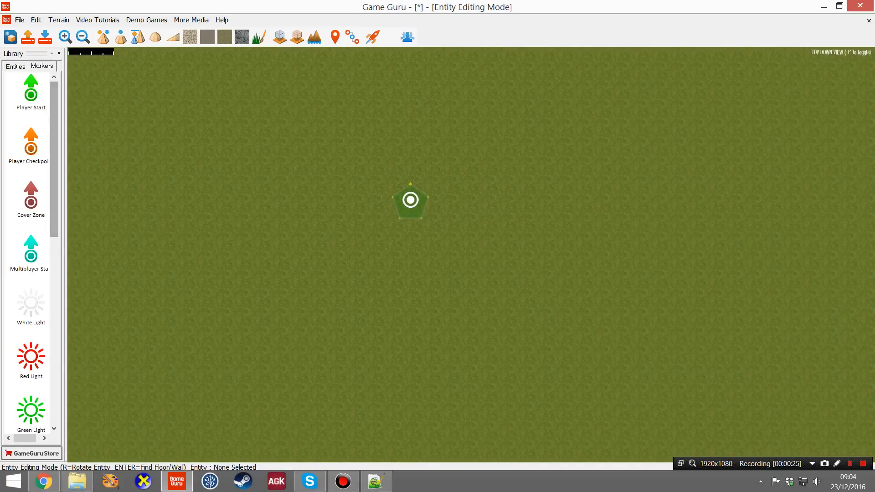
{"action": "left_click", "coordinate": [409, 290]}
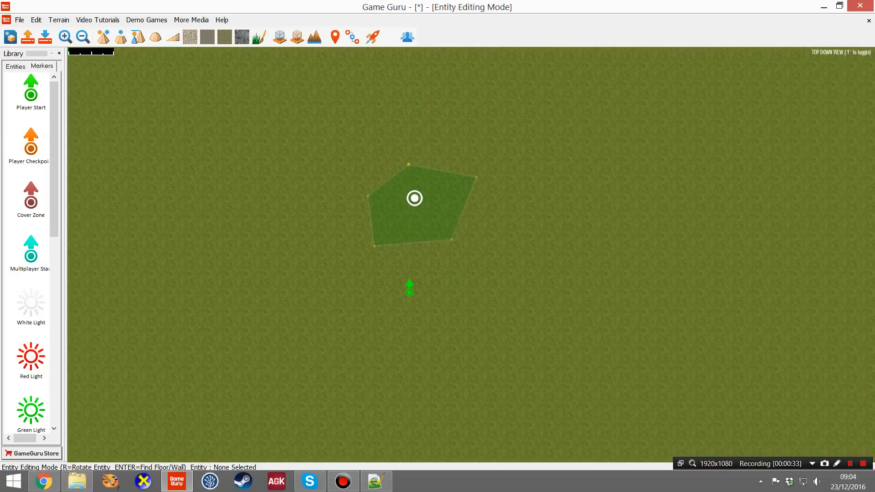
- Bring up the Story Zone's context menu with Properties, Extract, Delete and Lock
{"action": "left_click", "coordinate": [189, 37]}
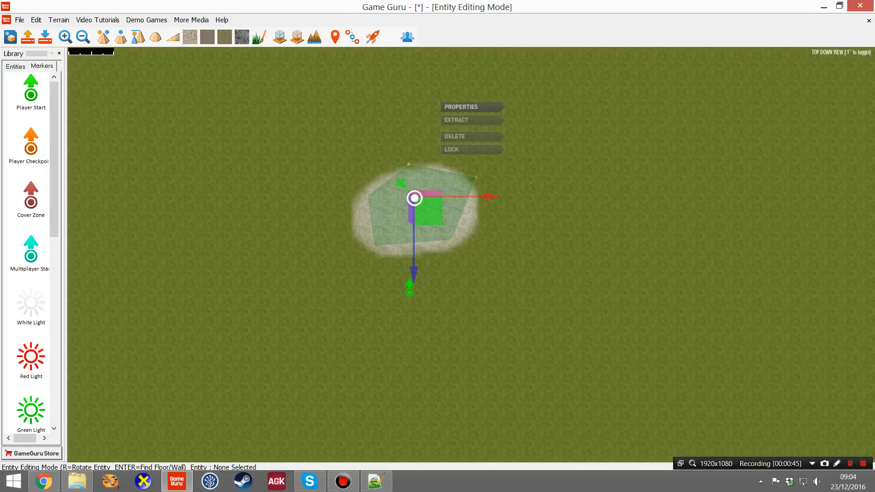
- Open the Story Zone's properties and browse the videobank folder for its Visual file
{"action": "left_click", "coordinate": [461, 106]}
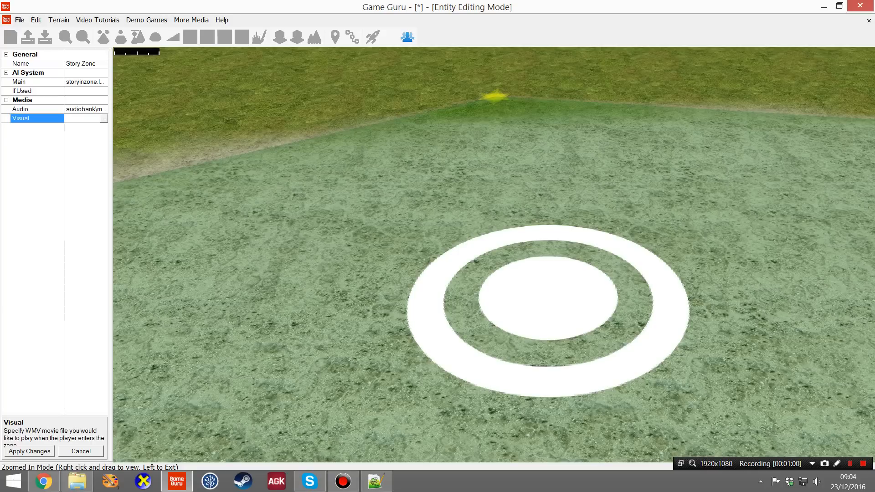
{"action": "left_click", "coordinate": [104, 118]}
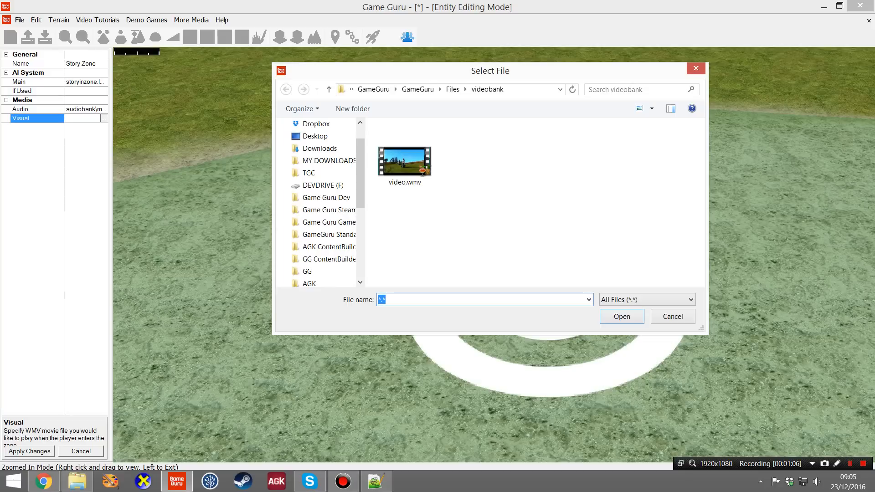
- Set the Story Zone's Visual to video.wmv from the videobank folder
{"action": "left_click", "coordinate": [404, 162]}
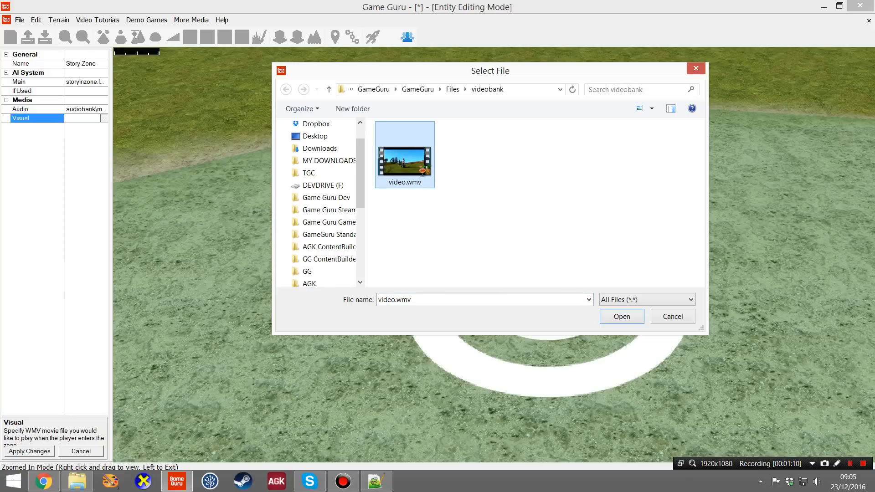
{"action": "left_click", "coordinate": [622, 316]}
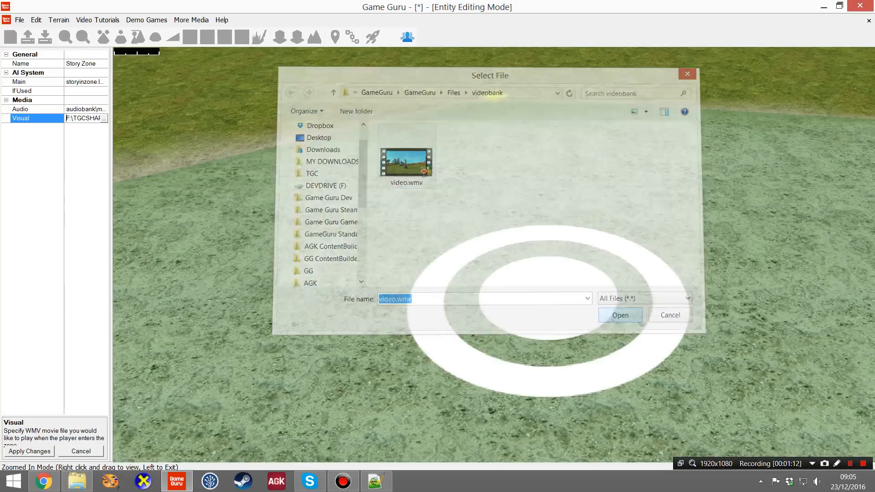
{"action": "left_click", "coordinate": [621, 315]}
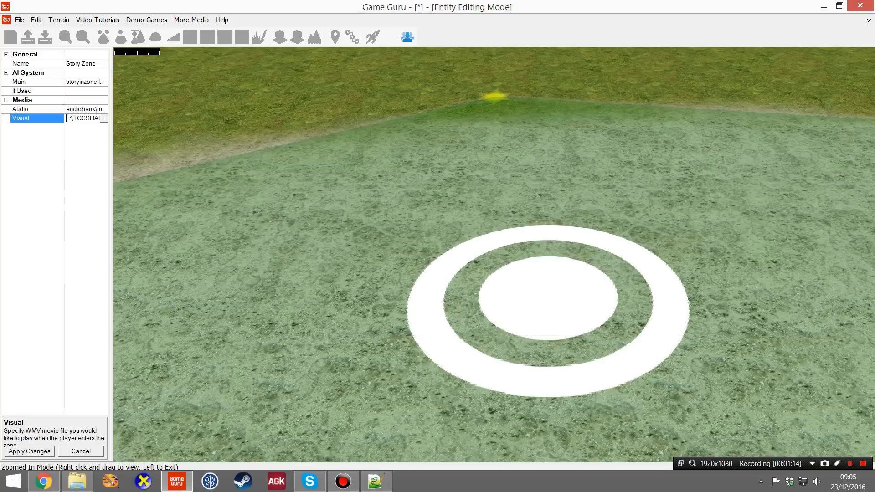